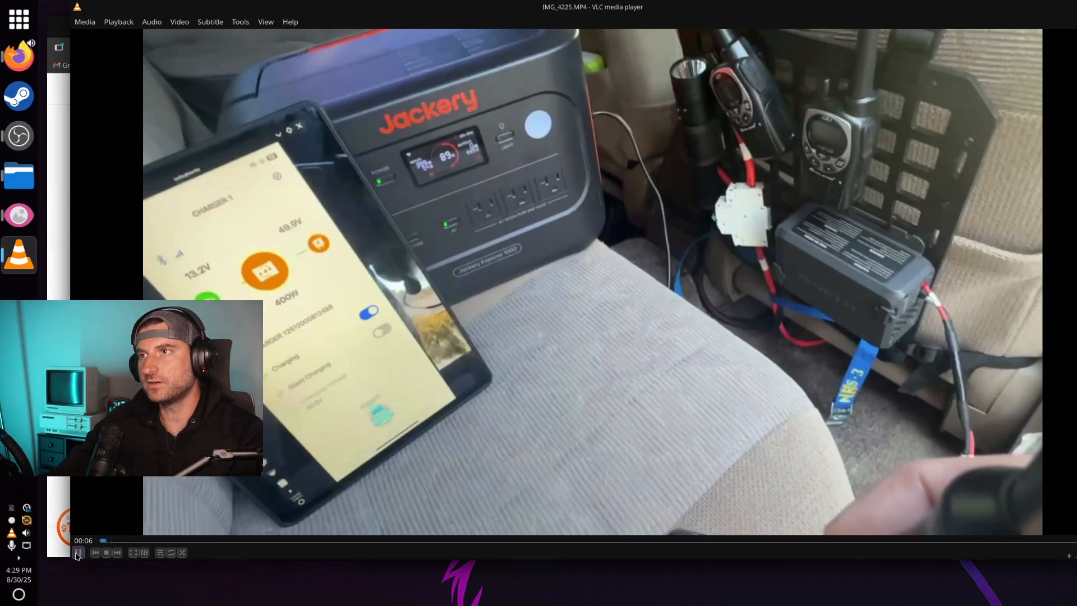
Pause the charging video near its start.
left_click(77, 552)
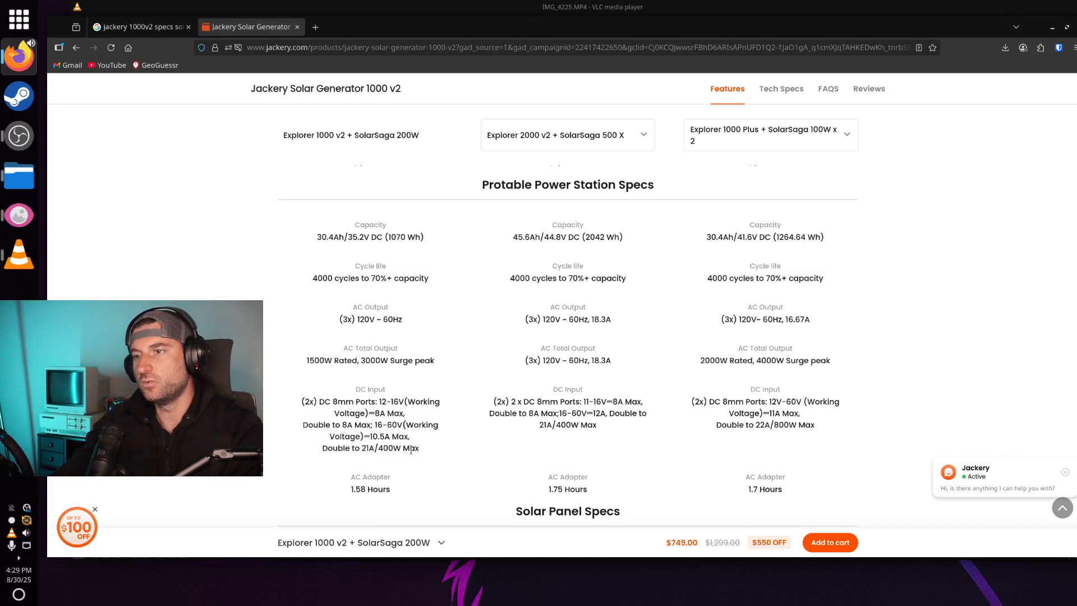
Highlight the 1000 v2 DC Input voltage ranges on the spec page, then deselect.
double_click(391, 448)
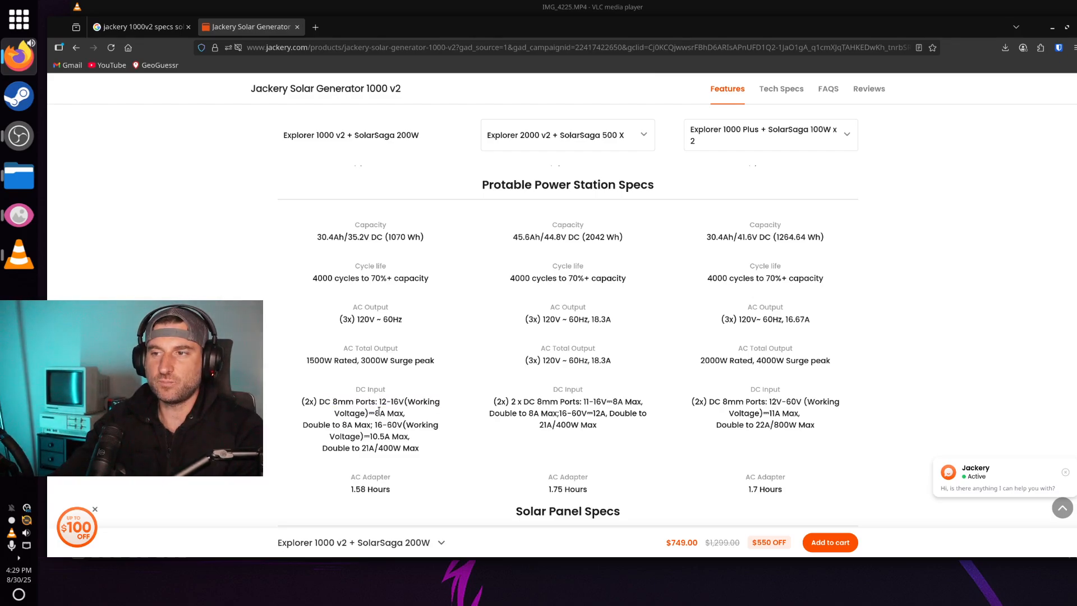
left_click_drag(318, 402, 411, 436)
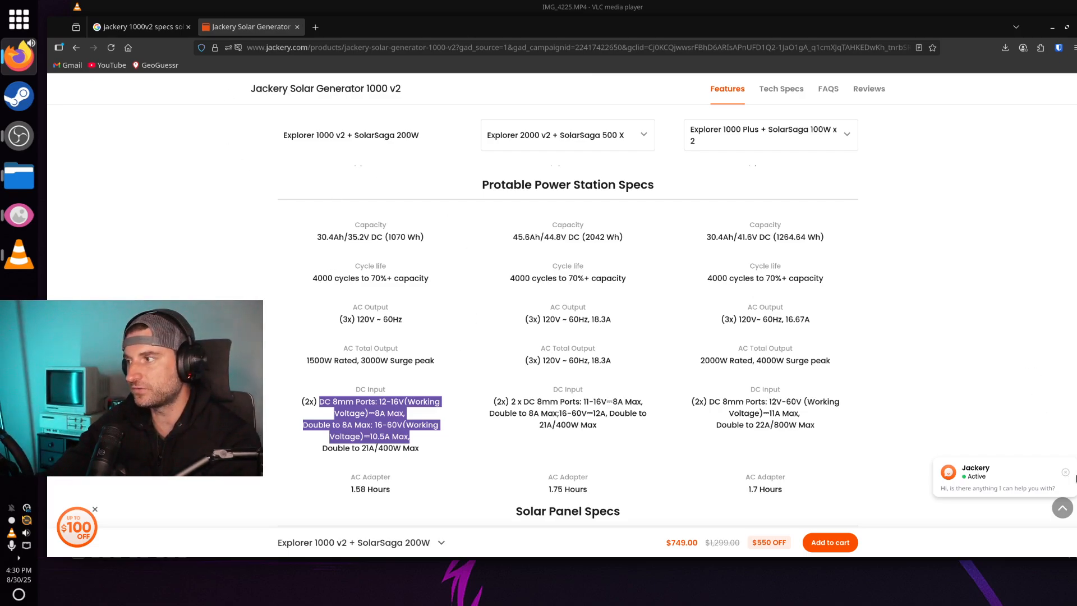
left_click(597, 313)
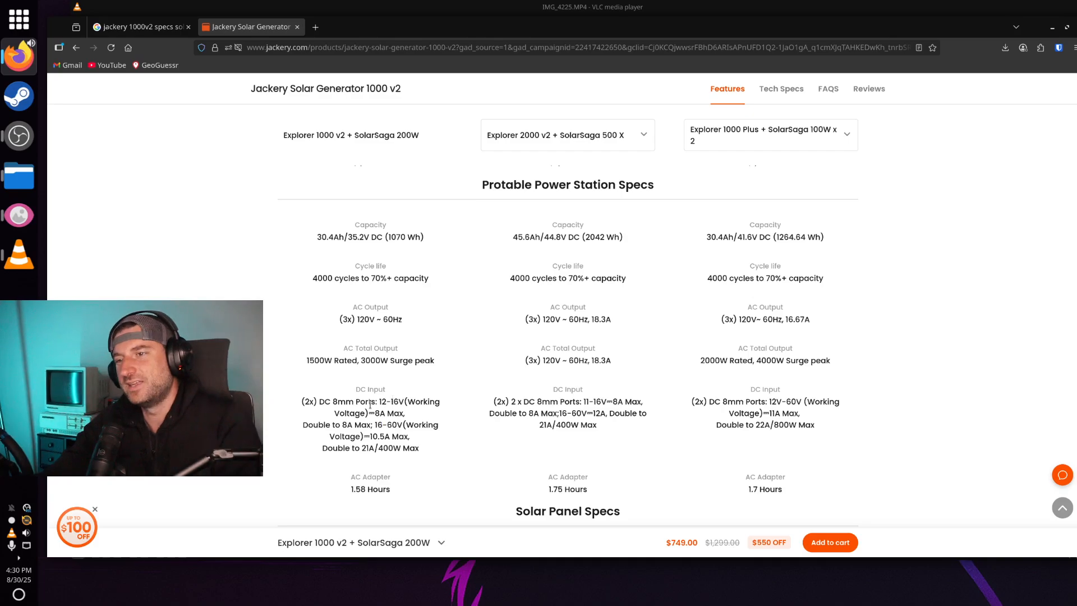
left_click_drag(379, 401, 386, 413)
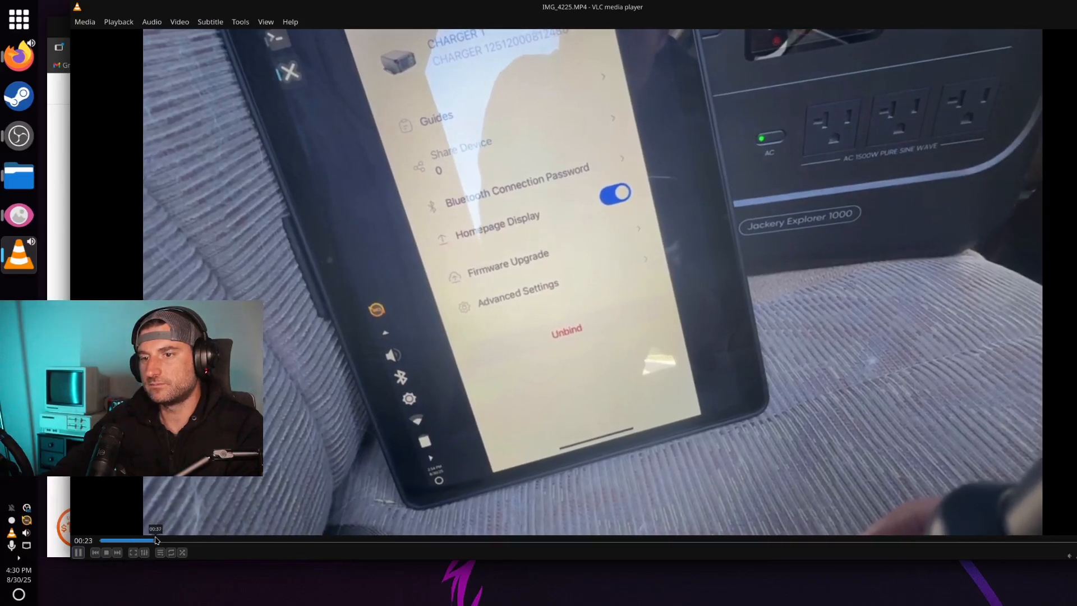
Seek ahead to about 01:09 and pause on the 399W, 50.3V, 8.0A readings.
left_click_drag(136, 541, 182, 541)
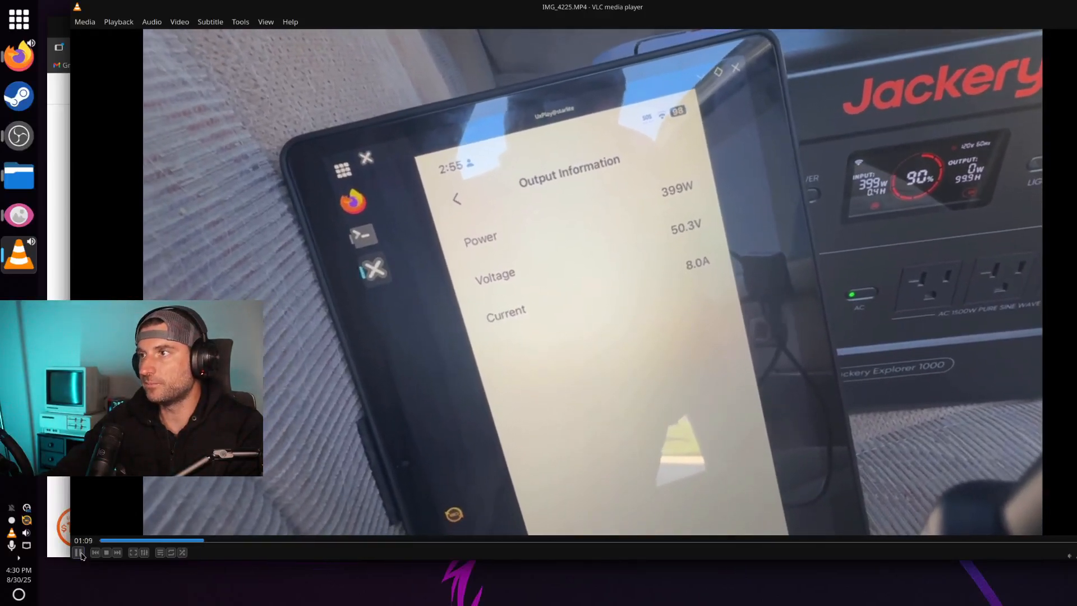
left_click(79, 552)
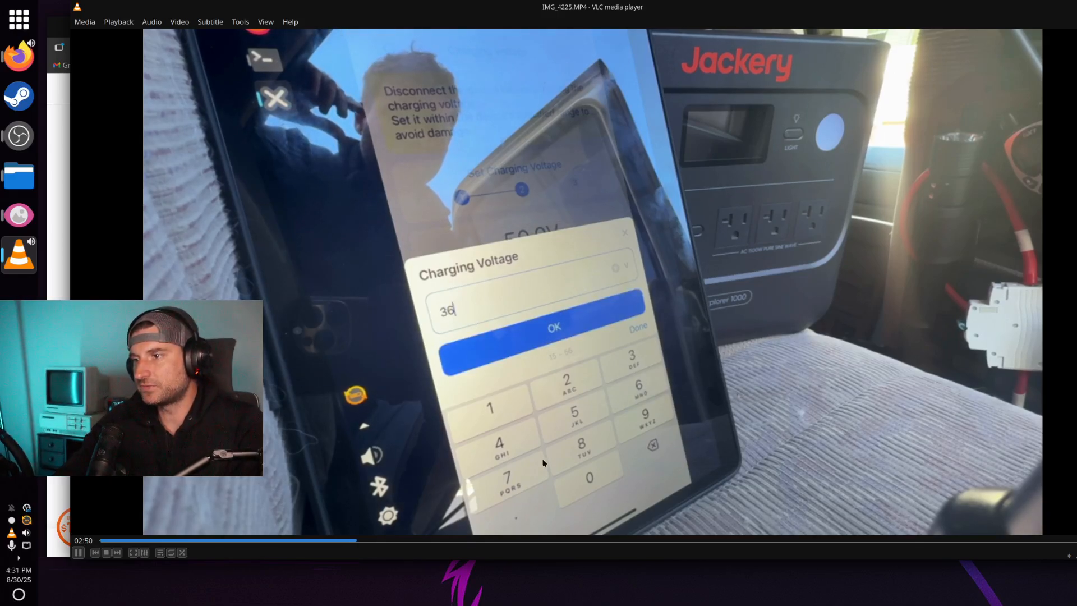
Pause on the Charging Voltage dialog with 36 being entered.
left_click(553, 327)
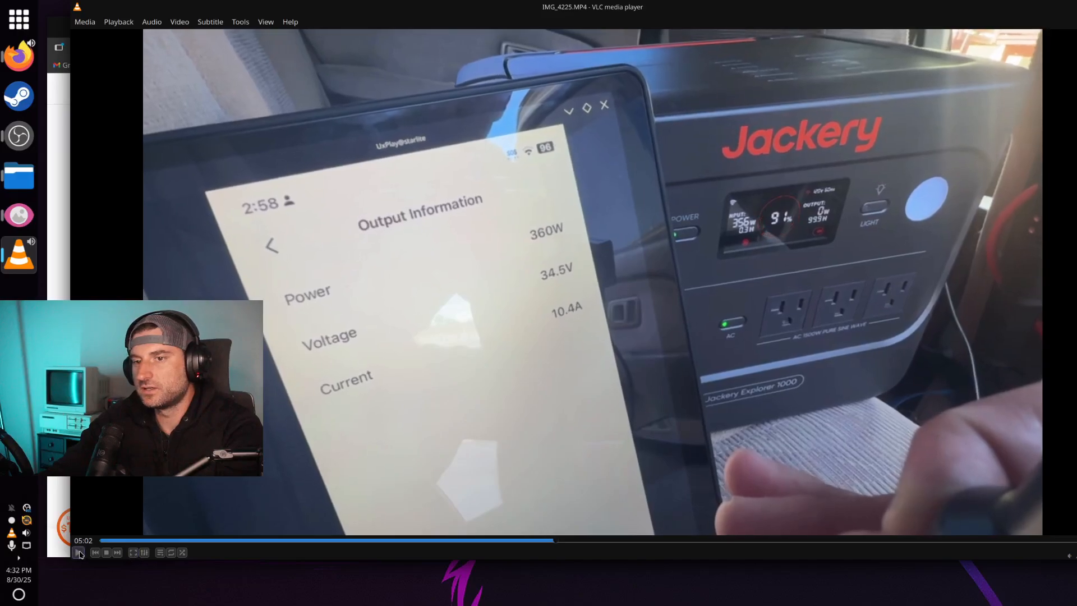
Pause on the 34.5V, 10.4A readings, then resume playback.
left_click(78, 552)
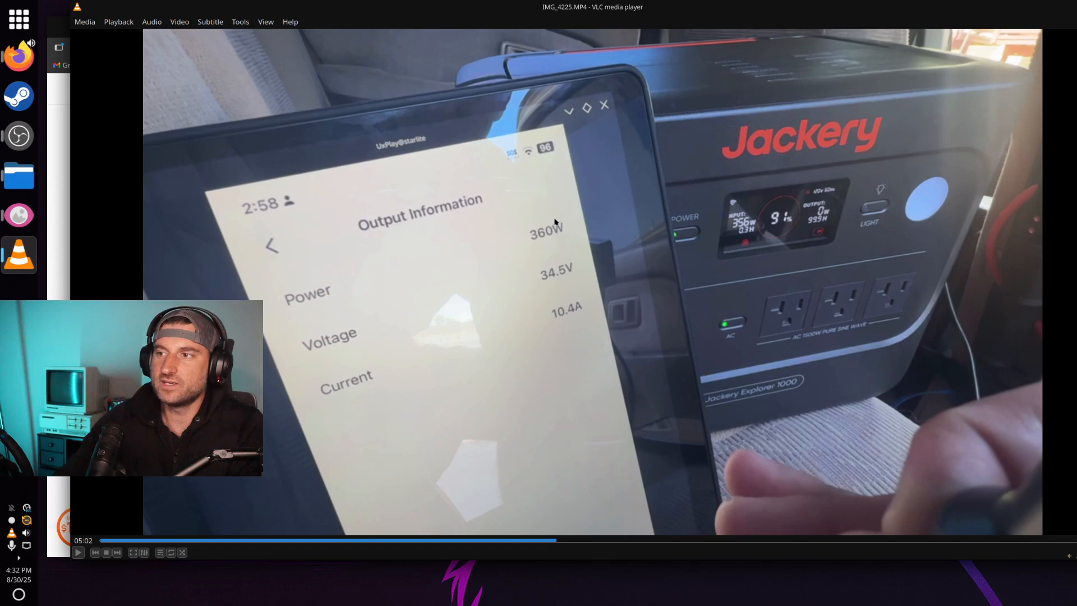
mouse_move(541, 269)
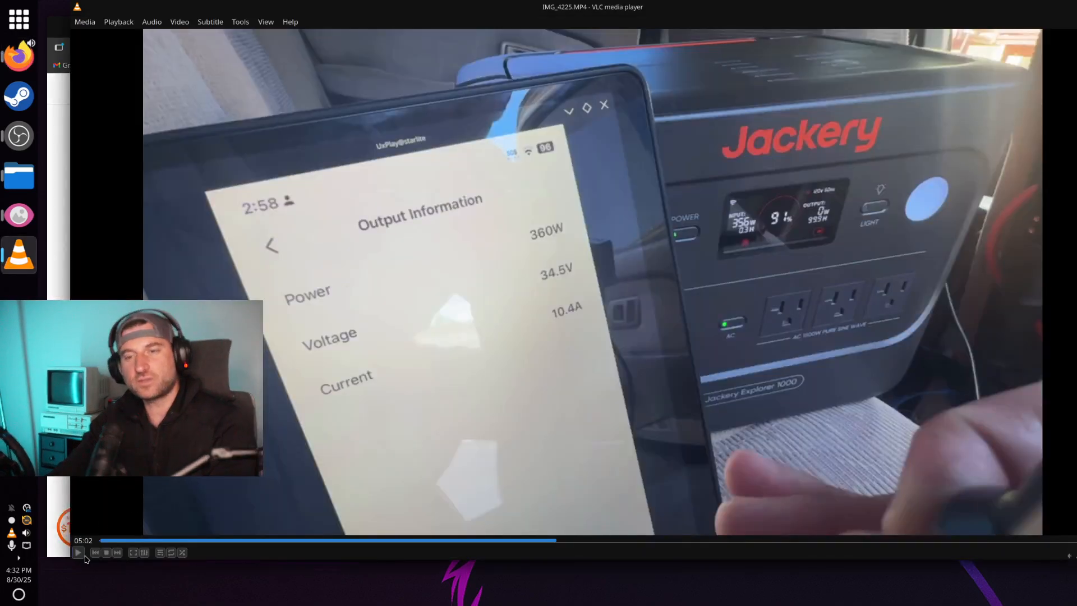
left_click(77, 552)
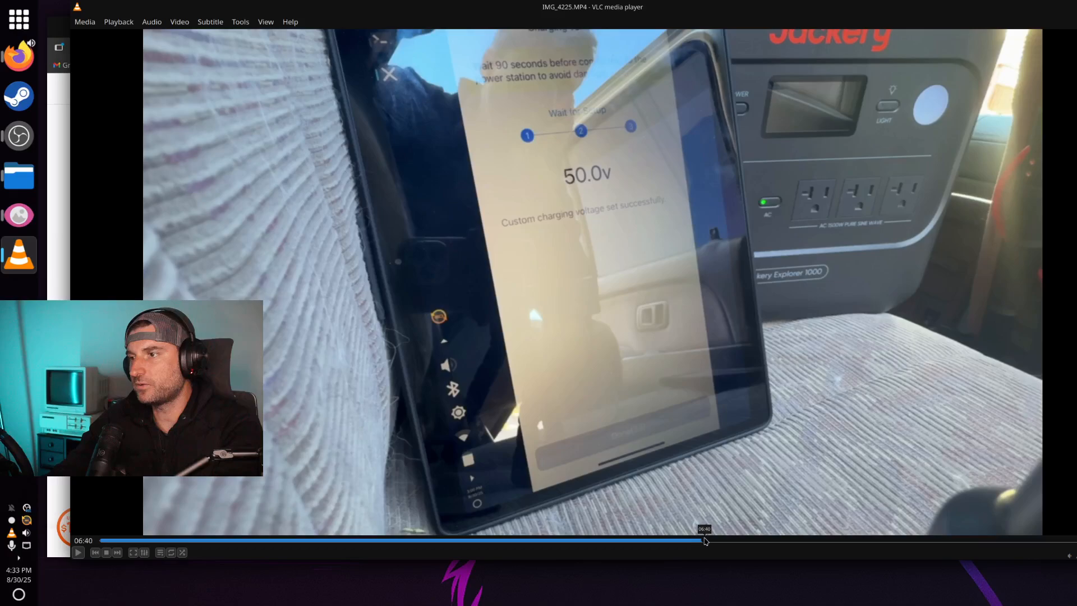
Seek forward to about 08:56, showing 271W at 48.8V and 5.6A.
left_click_drag(704, 541, 768, 541)
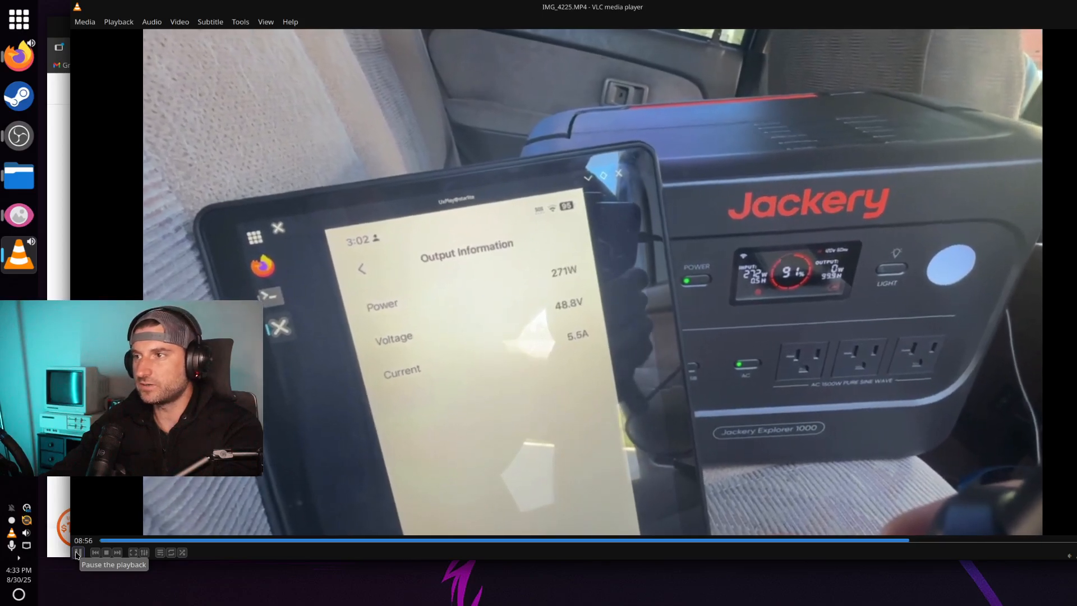
Pause on the 48.8V, 5.6A readings, then resume playback.
left_click(78, 552)
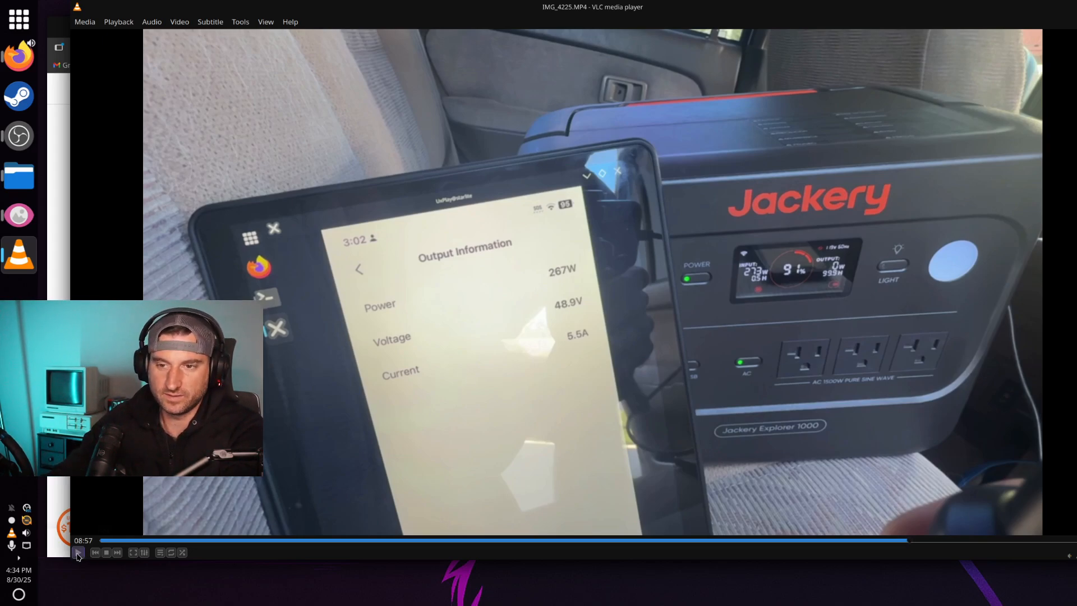
left_click(79, 552)
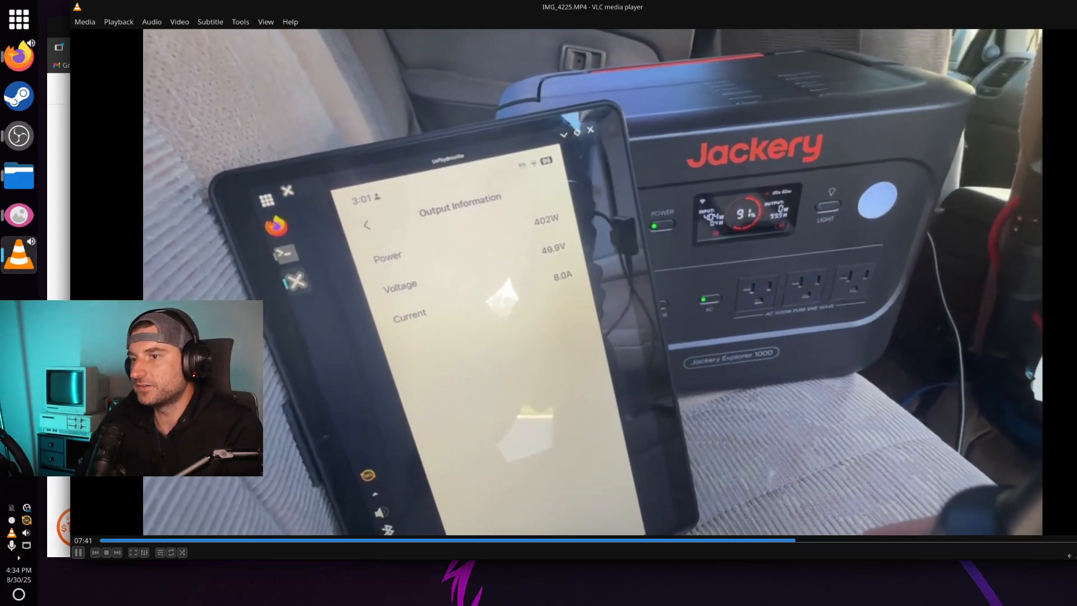
Seek back to about 00:16 and pause on the Bluetti charger wiring shot.
left_click(106, 541)
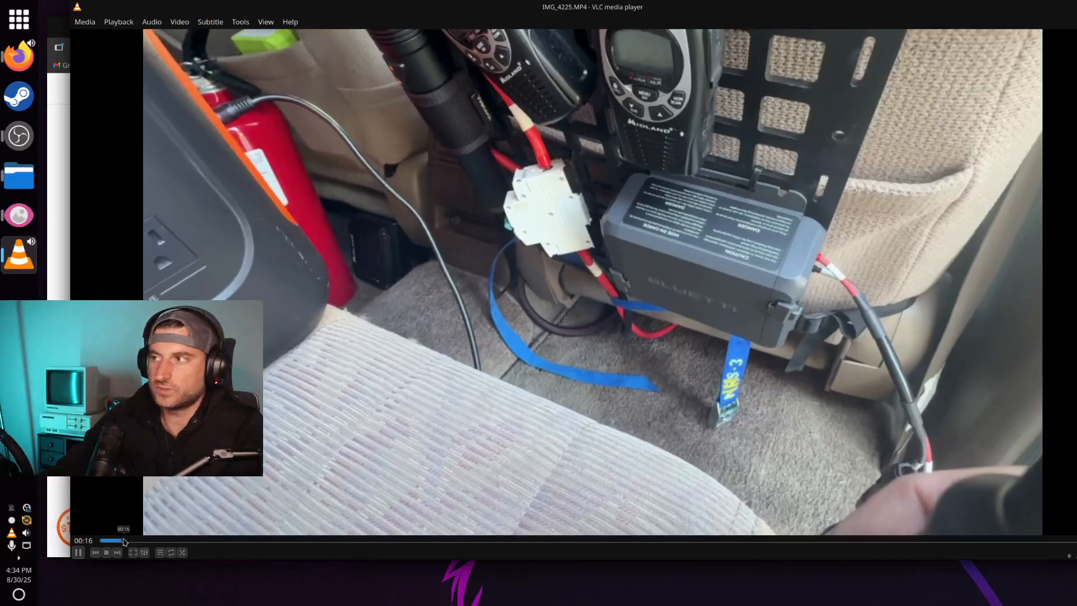
left_click(78, 552)
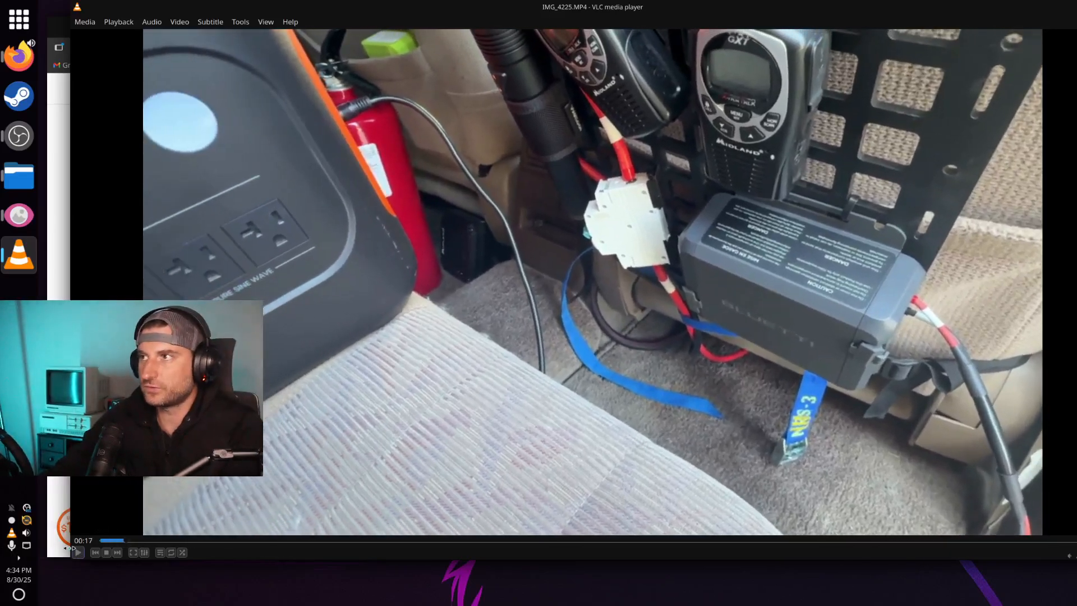